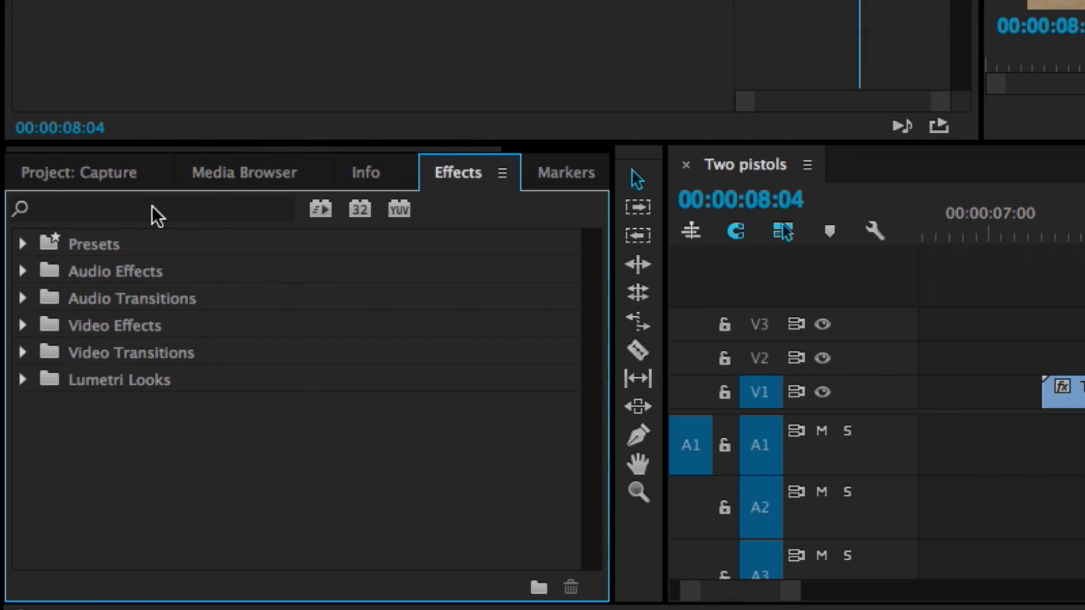
- Filter the Effects panel to pitch-related effects by searching 'pitch'
text(pitch)
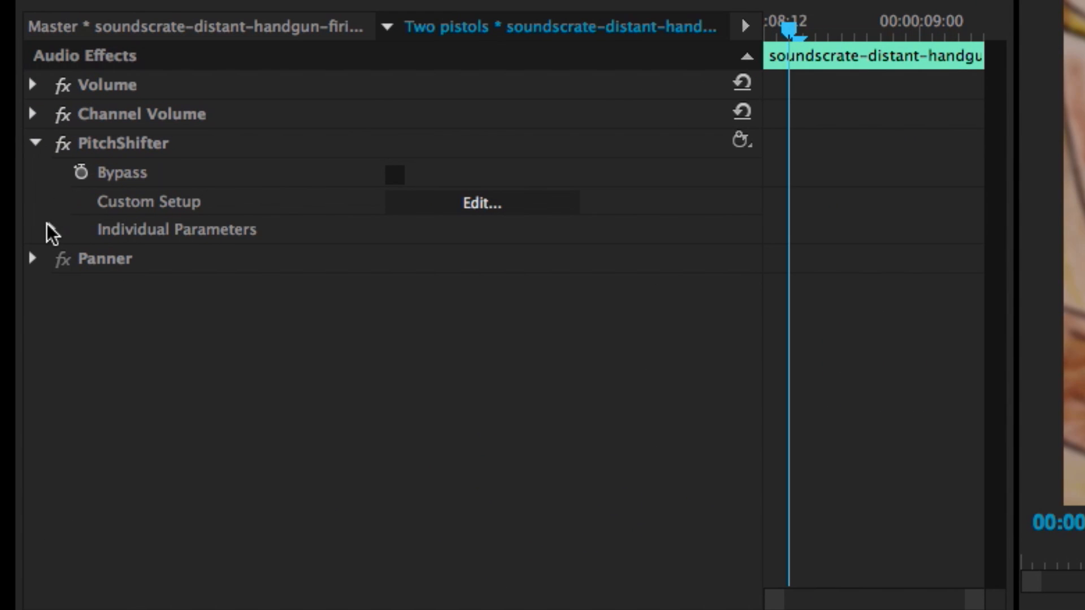
- Expand PitchShifter's Individual Parameters and its Pitch semitone control on the handgun clip
click(56, 229)
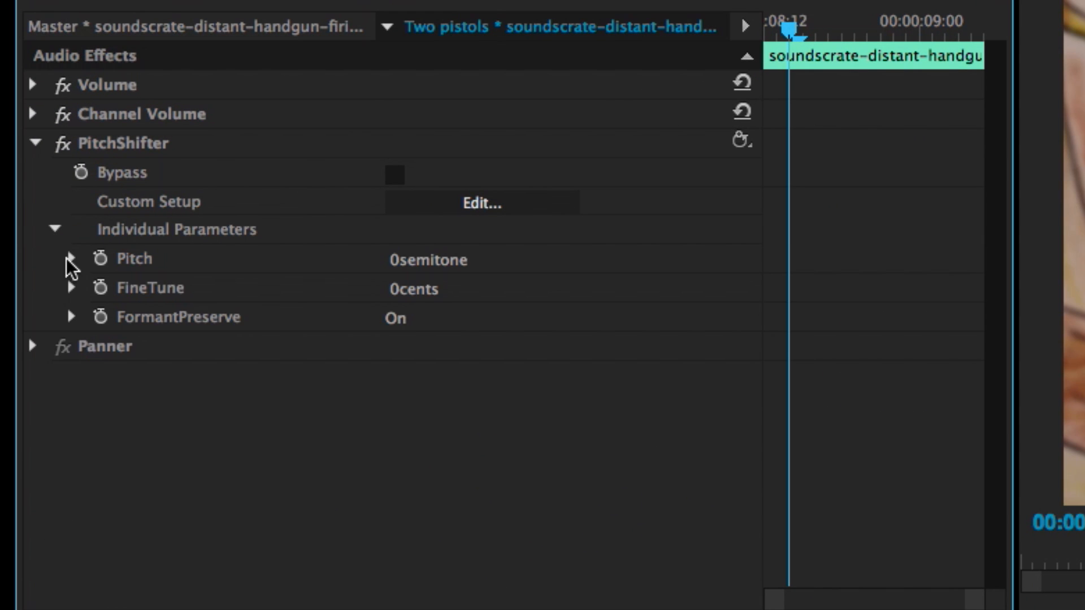
click(71, 259)
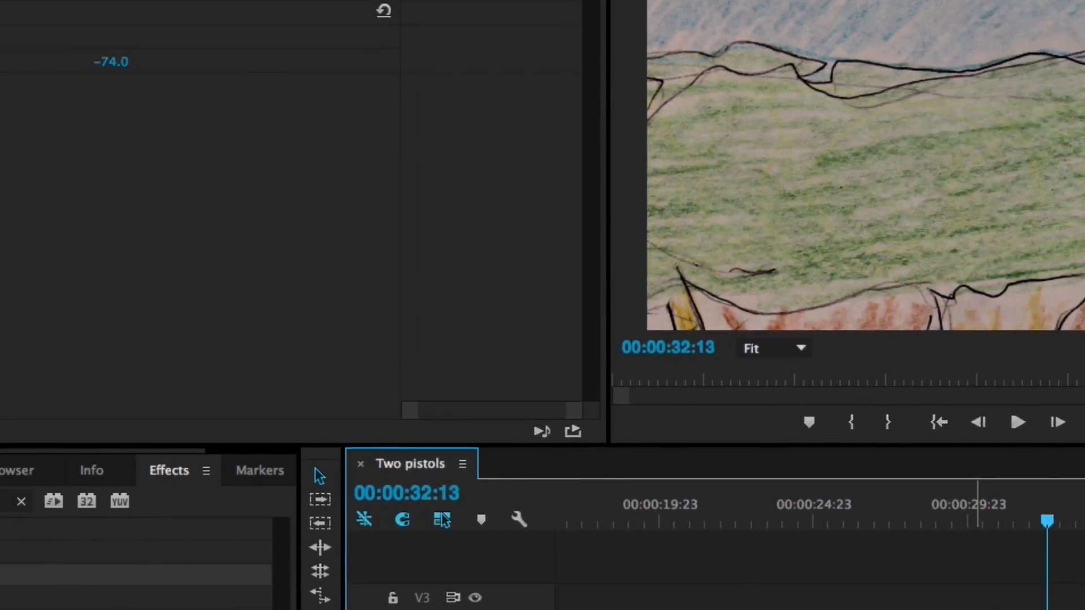
- Keyframe sc_helicopter.wav's Volume Level at -7.0 dB with Panner Balance left at 0.0
click(286, 20)
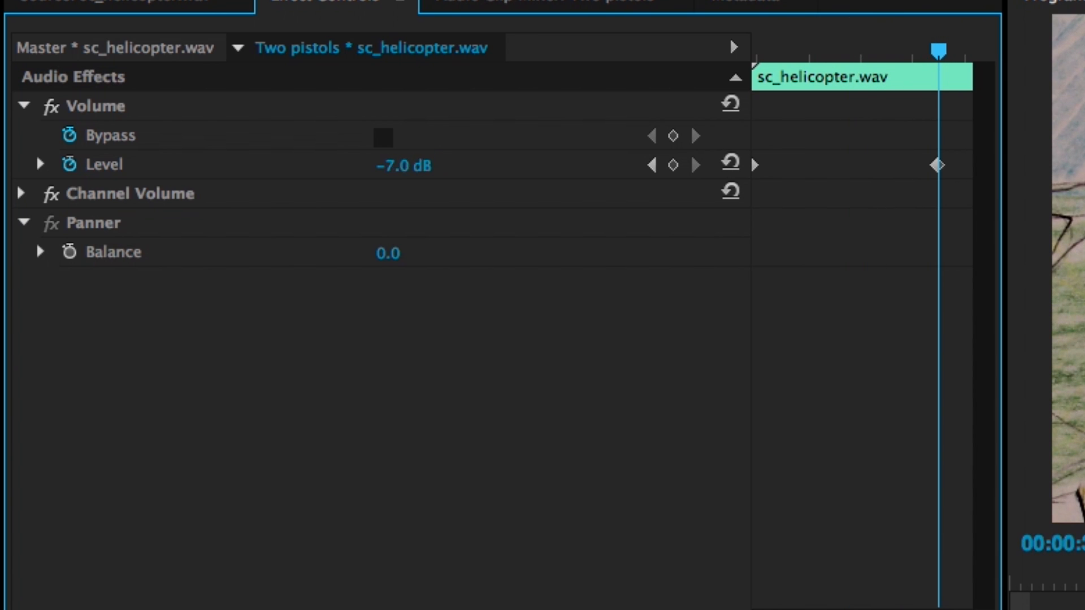
click(21, 106)
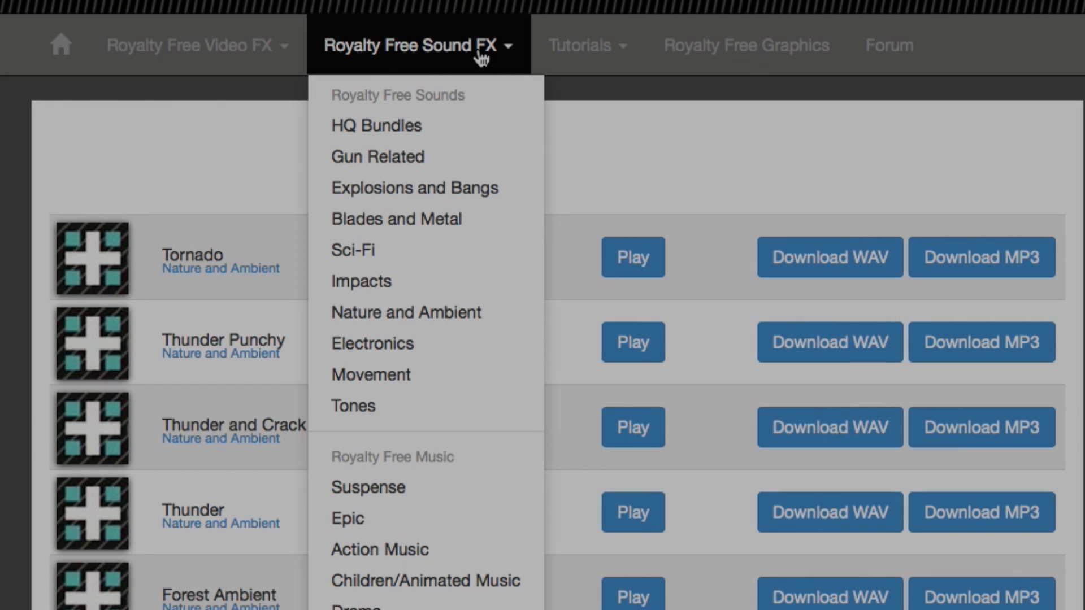
mouse_move(456, 164)
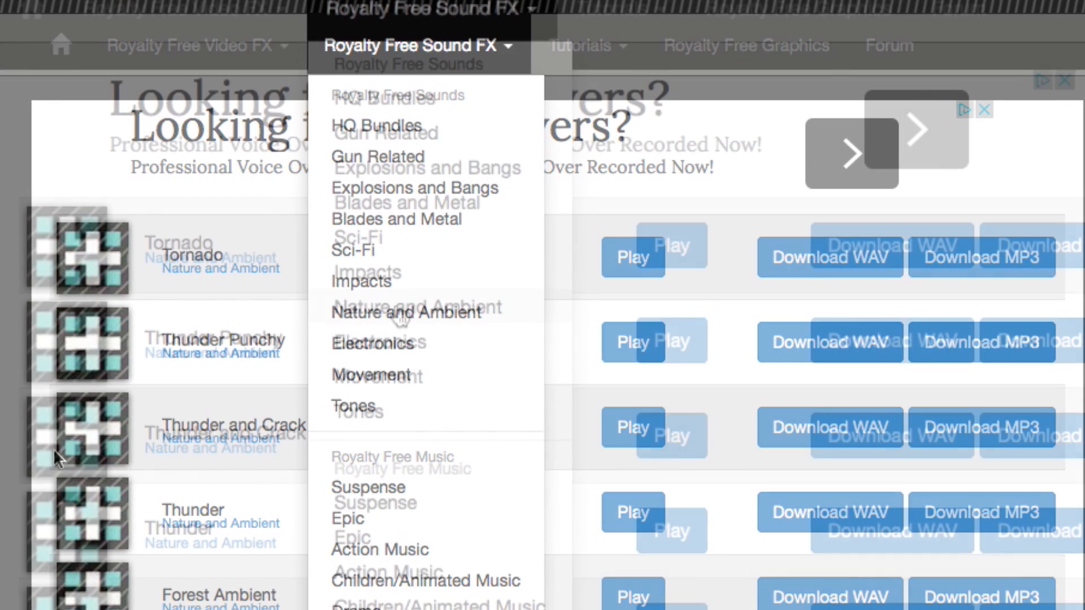
- Browse the Nature and Ambient category down to the Thunder and Thunder and Crack sounds
click(405, 312)
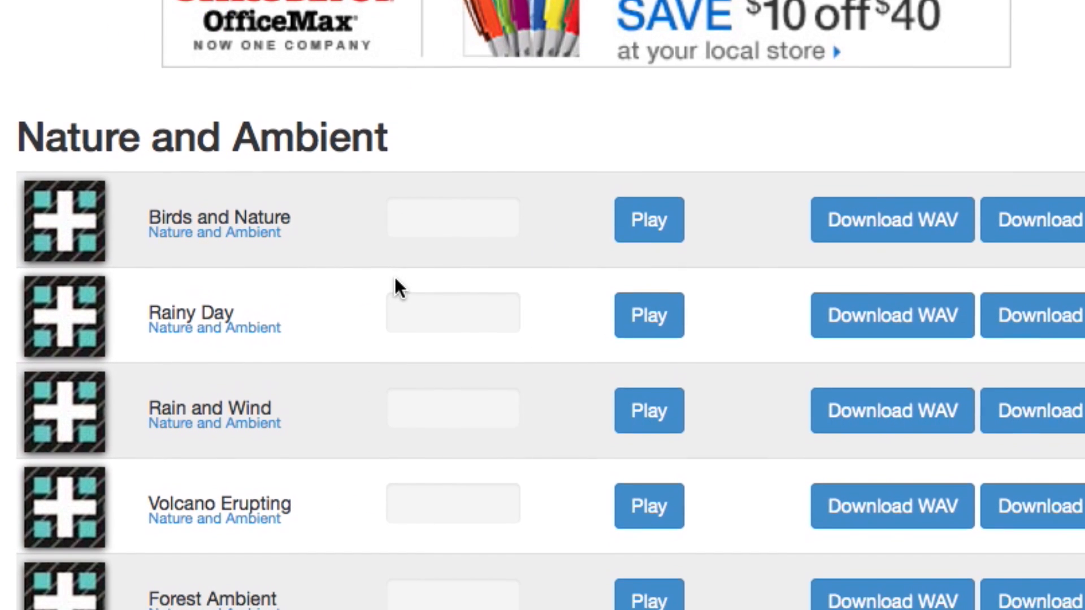
scroll(down, 3)
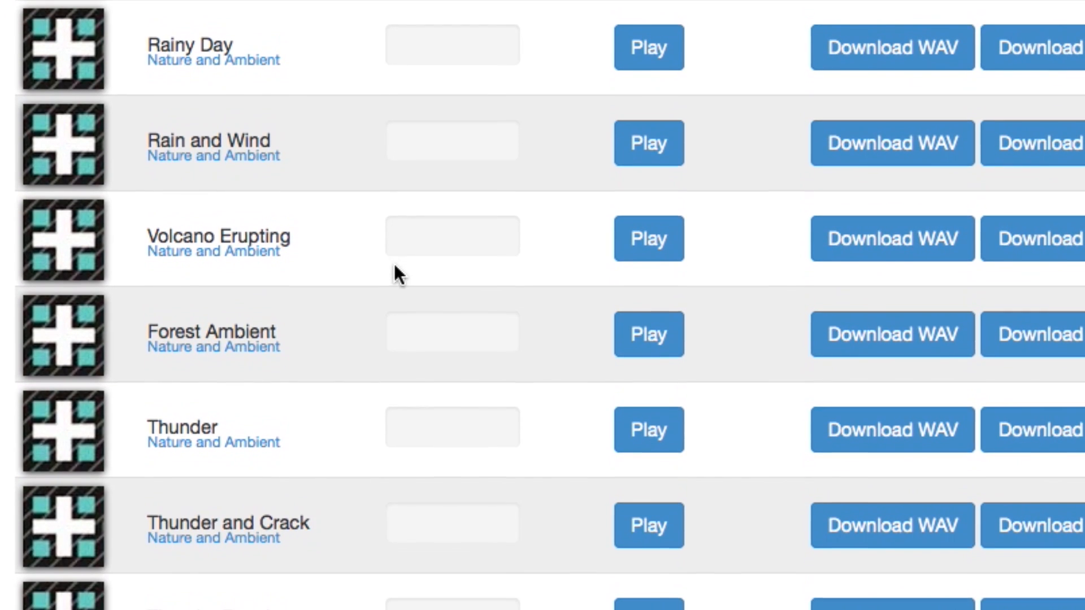
scroll(down, 3)
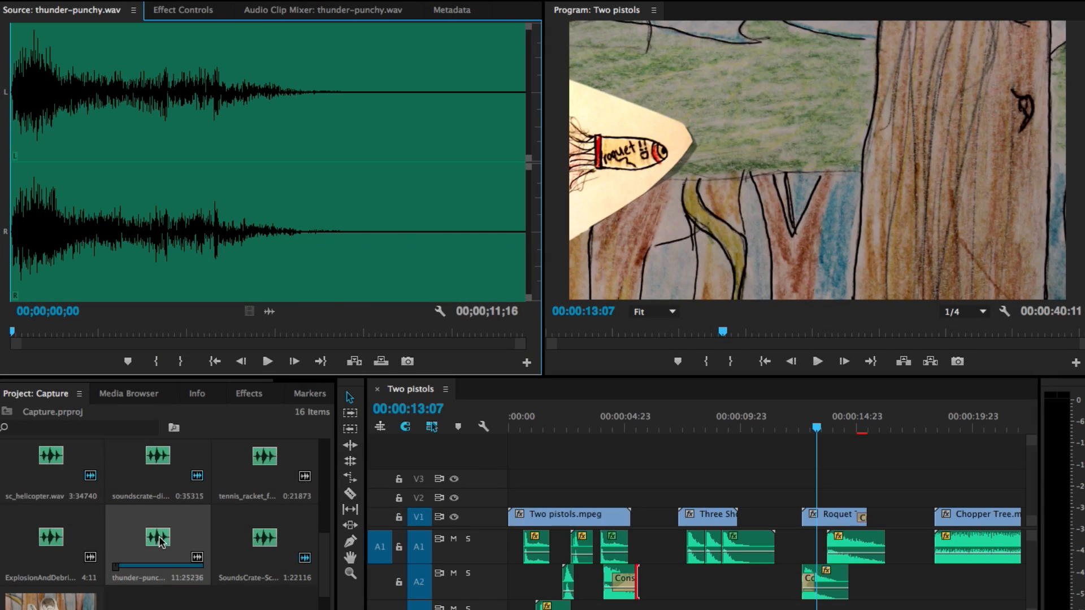
mouse_move(94, 392)
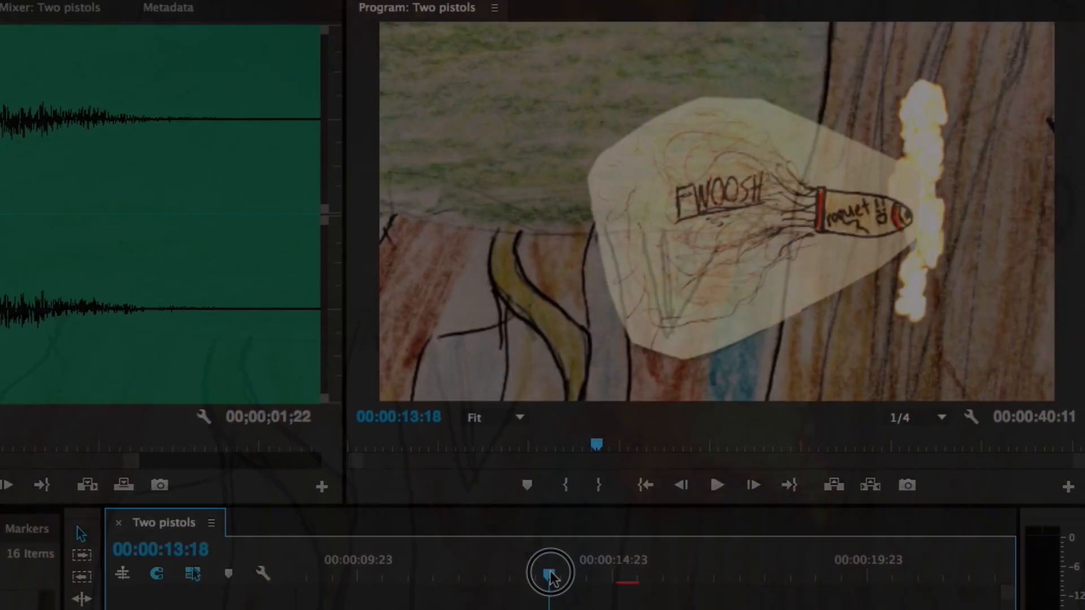
- Park the sequence near 00:00:13 to replay the rocket scene beside thunder-punchy.wav
click(717, 485)
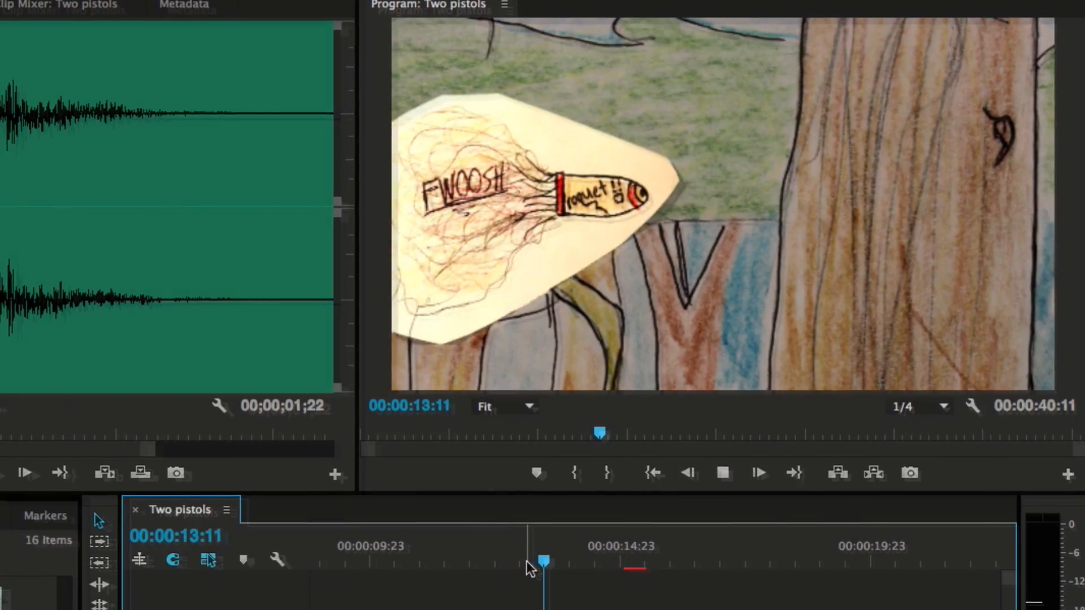